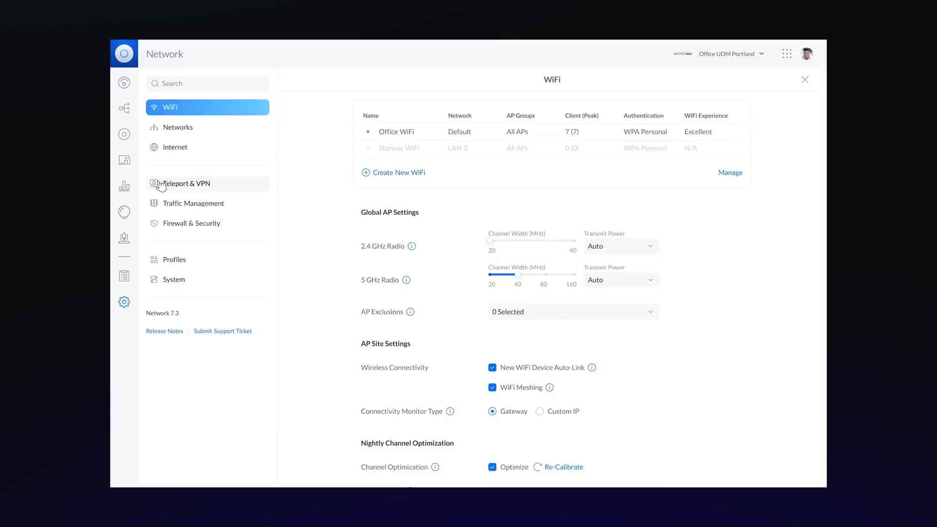
# Enable Teleport remote access and start a new VPN client connection
pyautogui.click(187, 184)
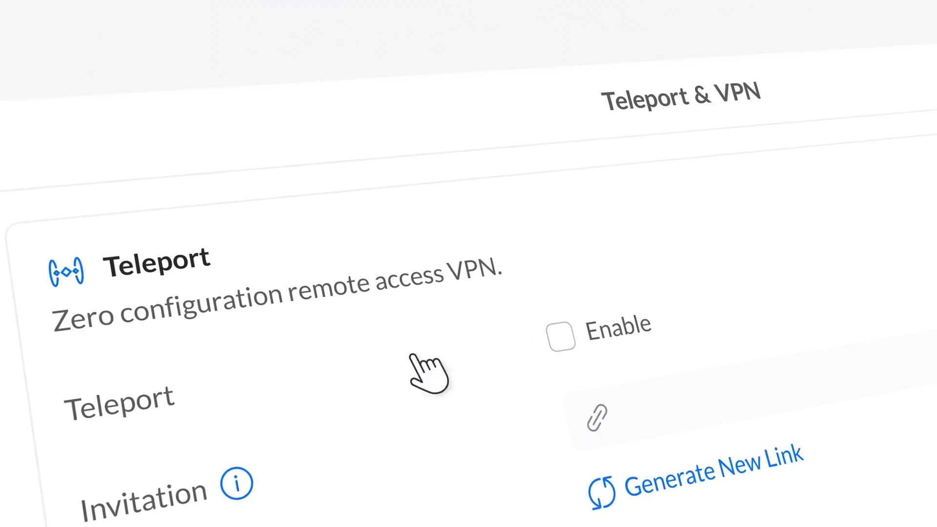
pyautogui.click(561, 338)
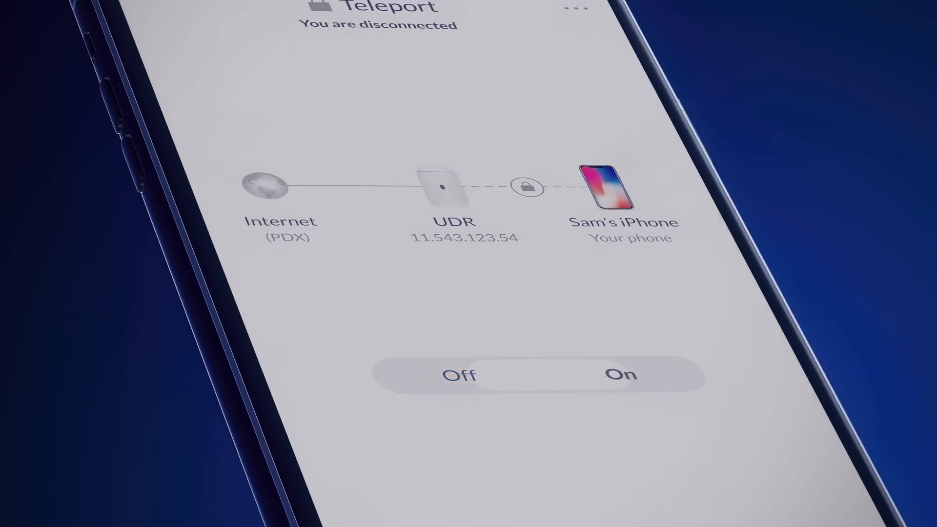
pyautogui.click(623, 374)
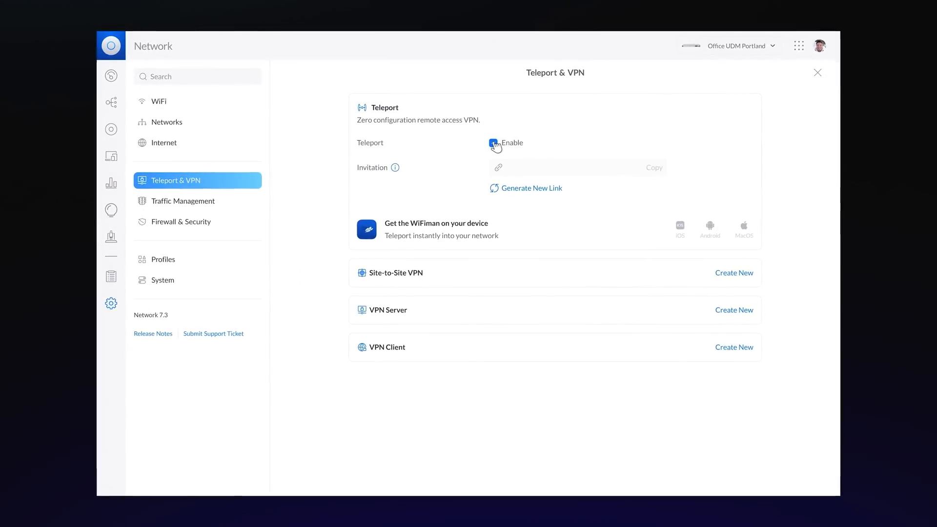
pyautogui.click(493, 144)
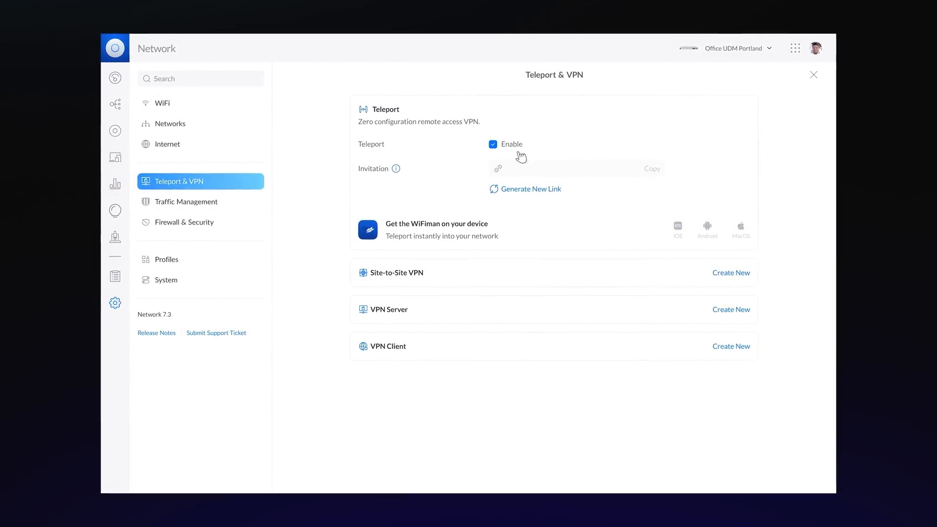
pyautogui.click(731, 309)
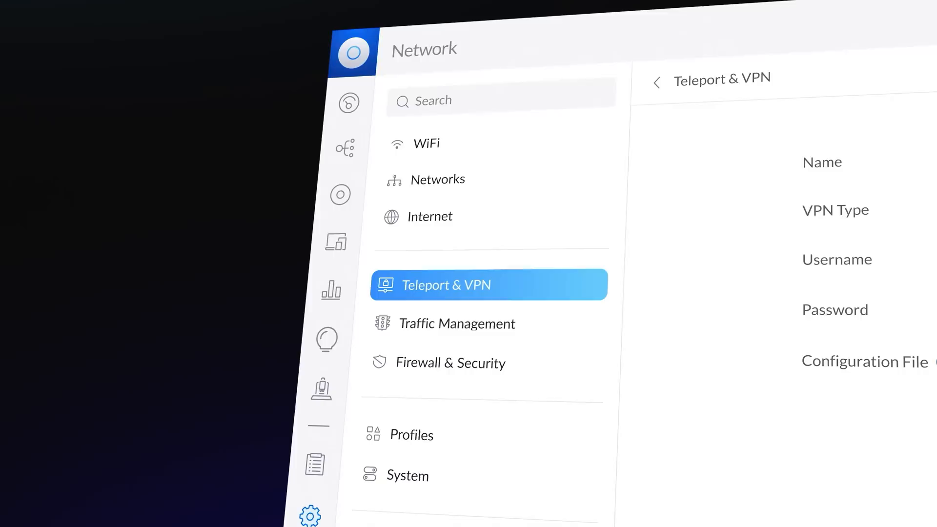
# Start a new Traffic Management route for netflix.com via Smart TV VPN
pyautogui.click(457, 323)
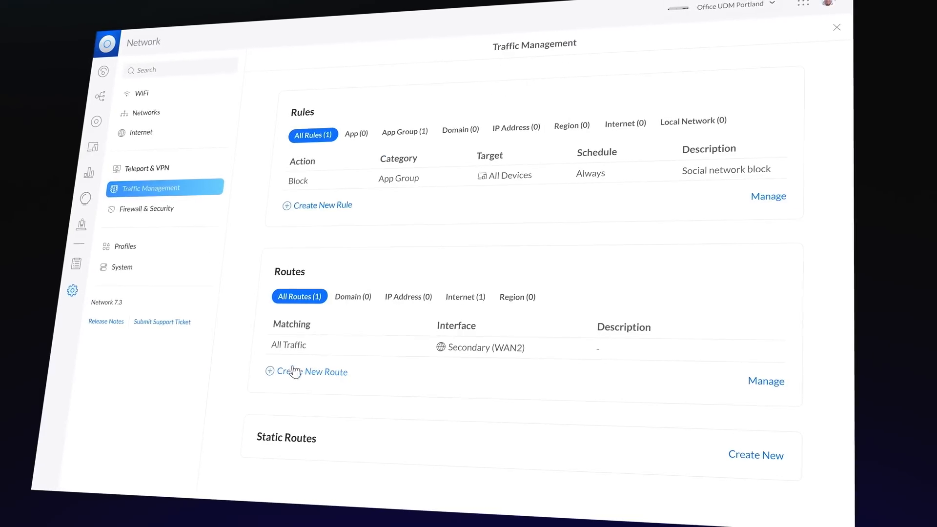
pyautogui.click(313, 372)
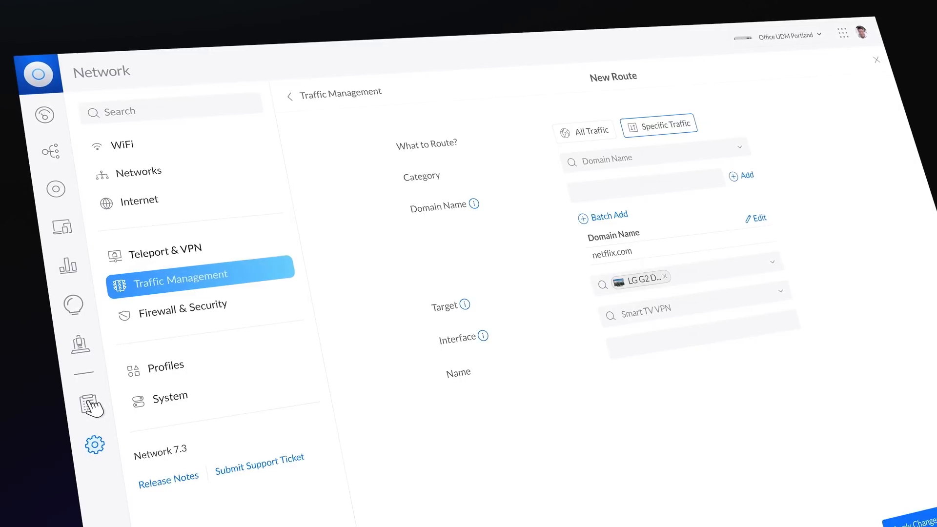
# Review the Critical system log entries, then browse the Admin Activity log
pyautogui.click(86, 403)
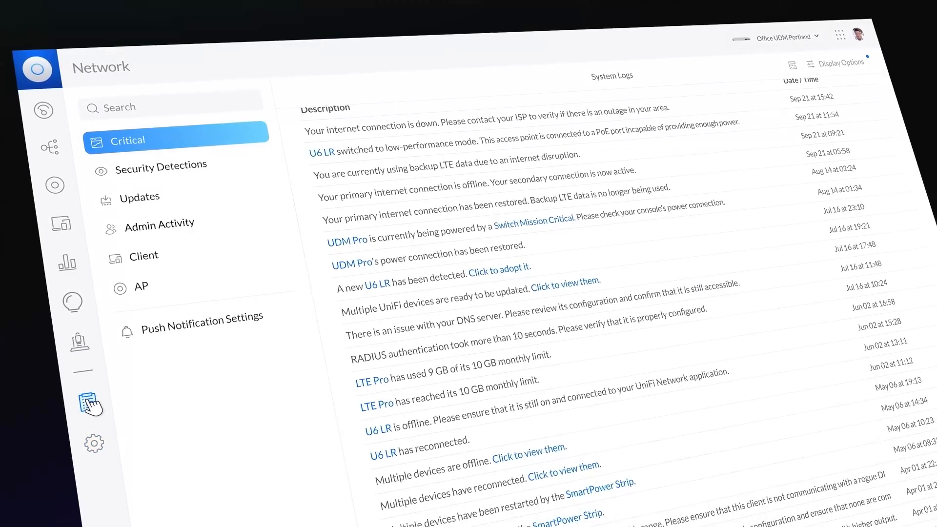
pyautogui.scroll(-3)
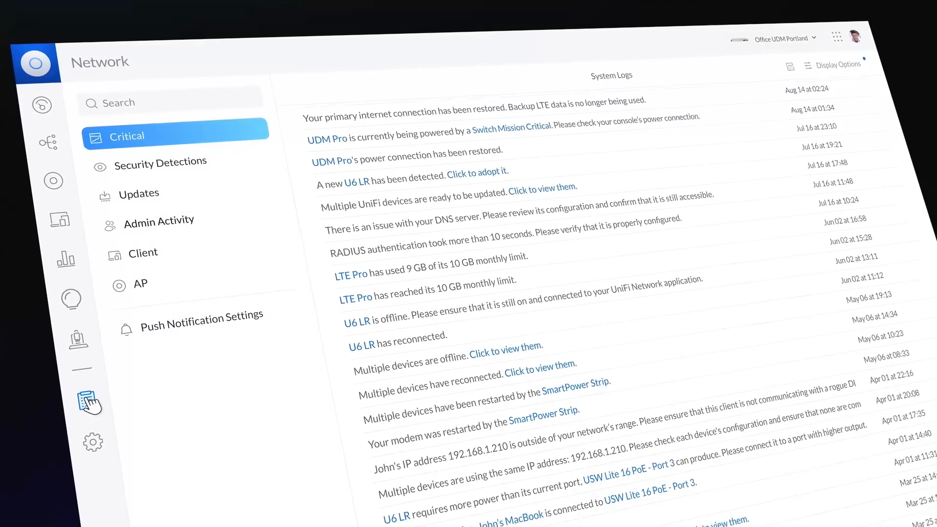
pyautogui.scroll(-3)
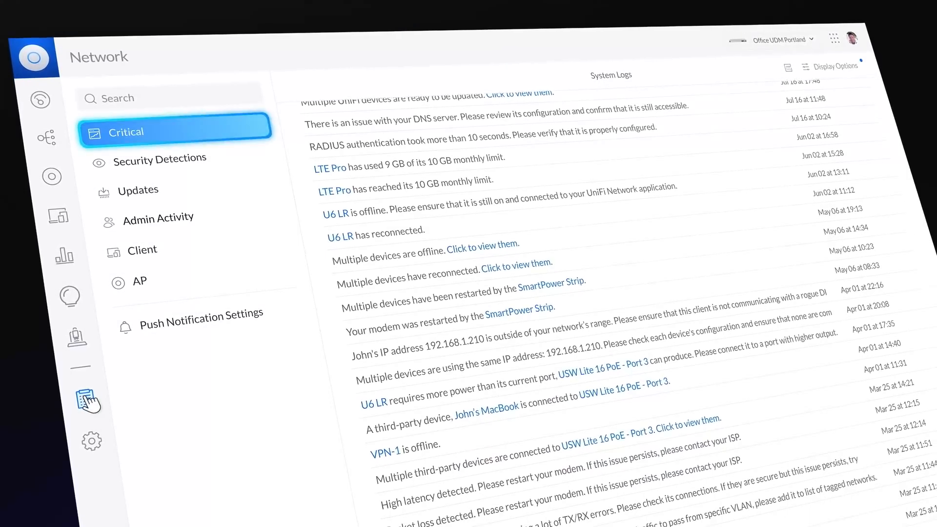
pyautogui.click(158, 217)
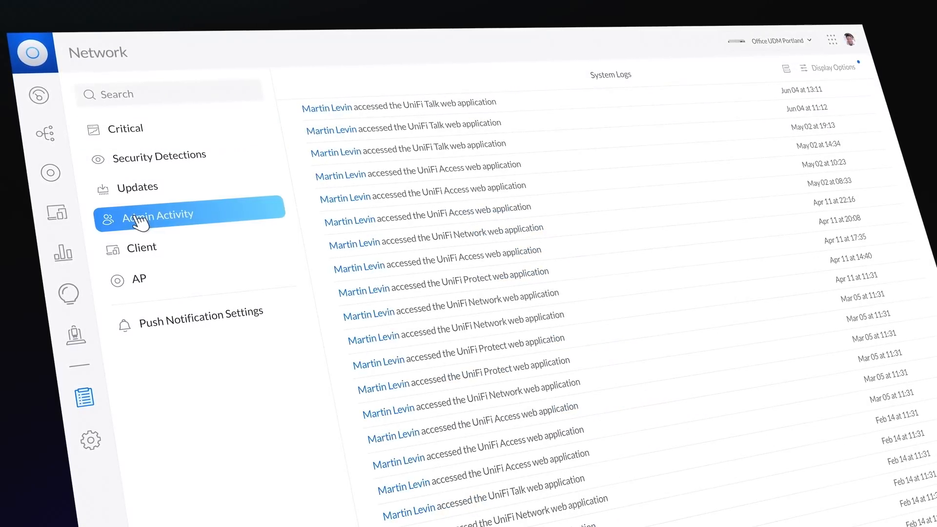
pyautogui.scroll(-3)
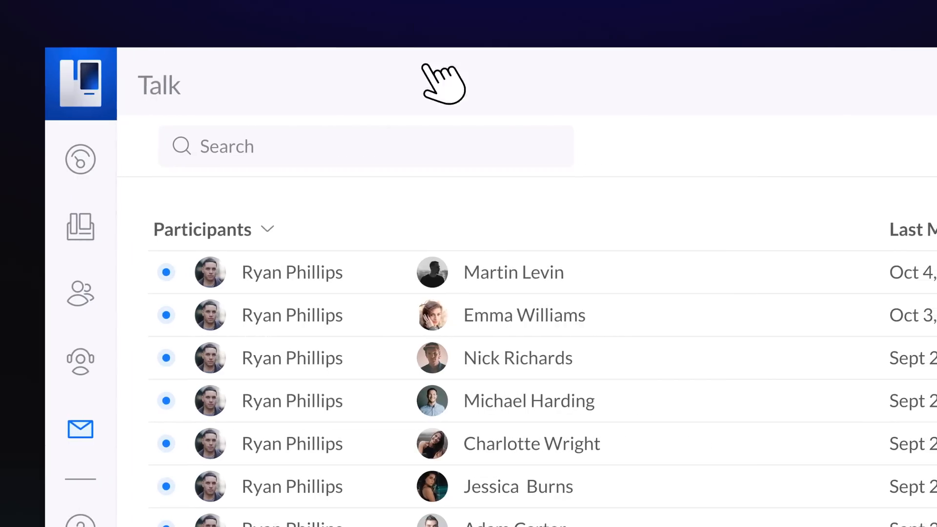
# Save a Talk ring flow with sequence and voicemail, then view Numbers & Subscription
pyautogui.click(513, 272)
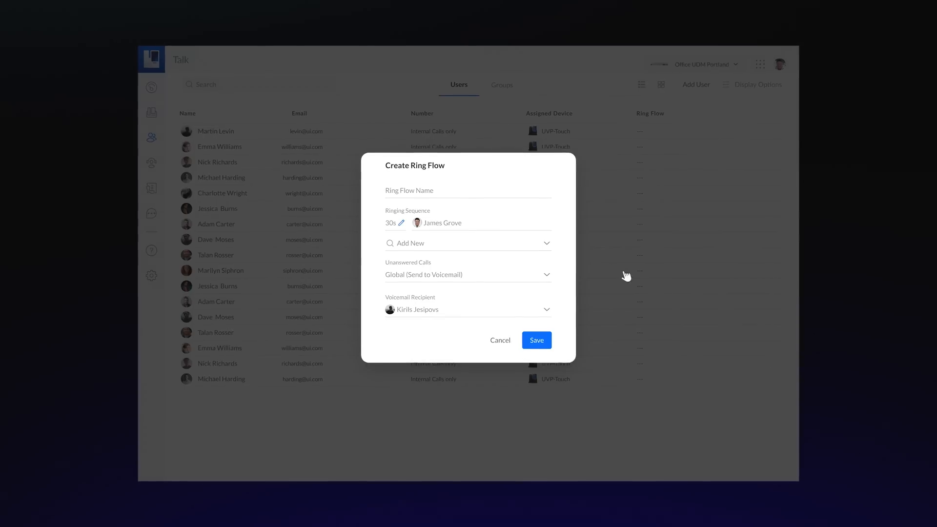
pyautogui.click(468, 244)
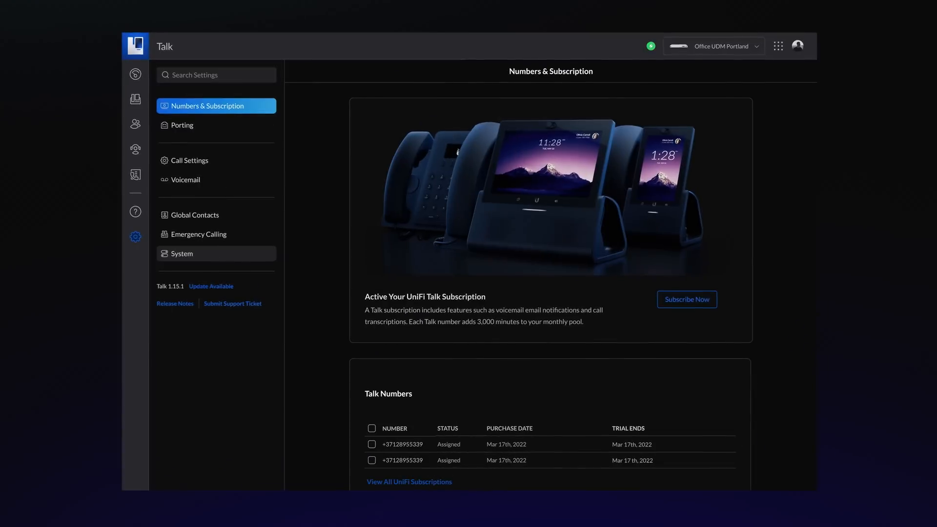
pyautogui.click(189, 160)
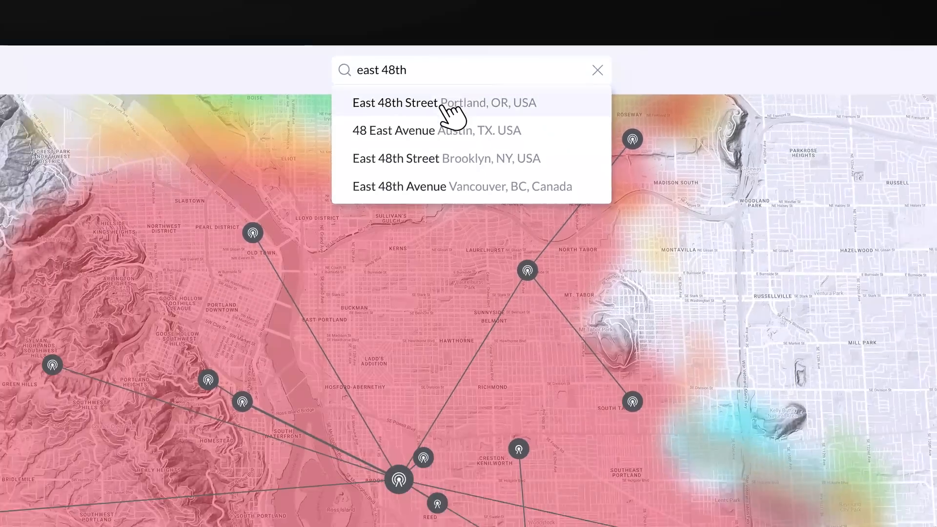
# Add a station at East 48th Street, Portland, and open the Profitability Calculator
pyautogui.click(394, 103)
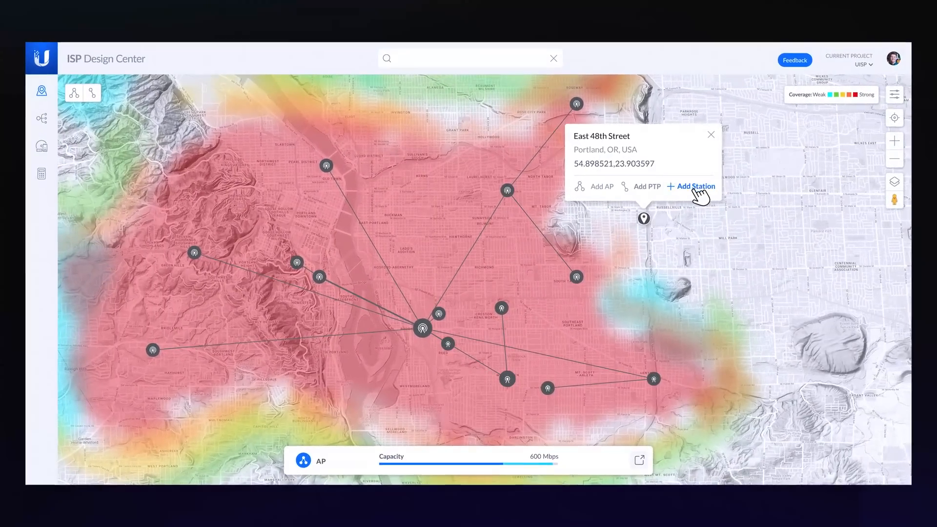
pyautogui.click(695, 186)
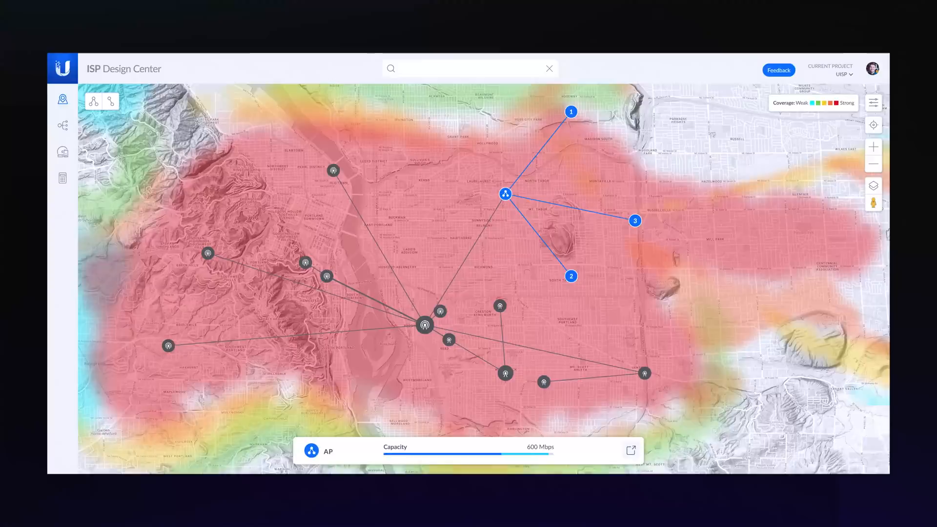
pyautogui.click(62, 178)
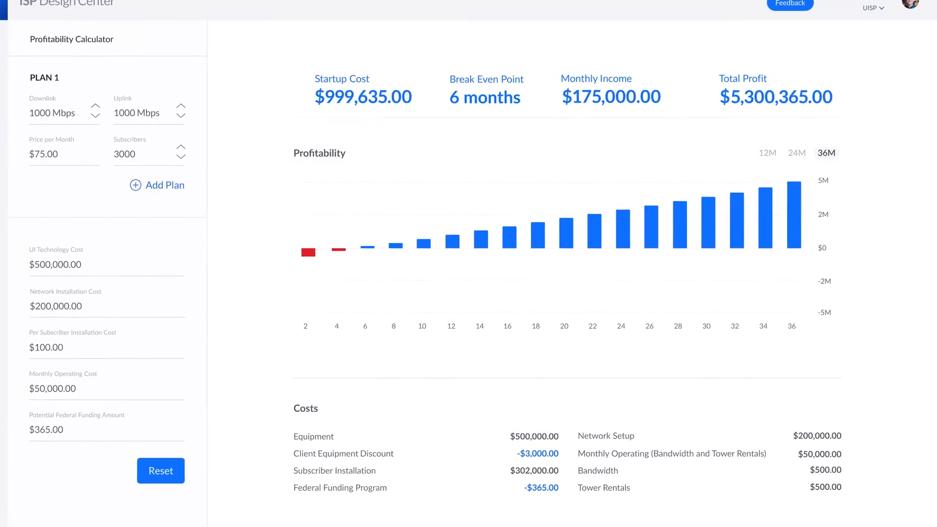